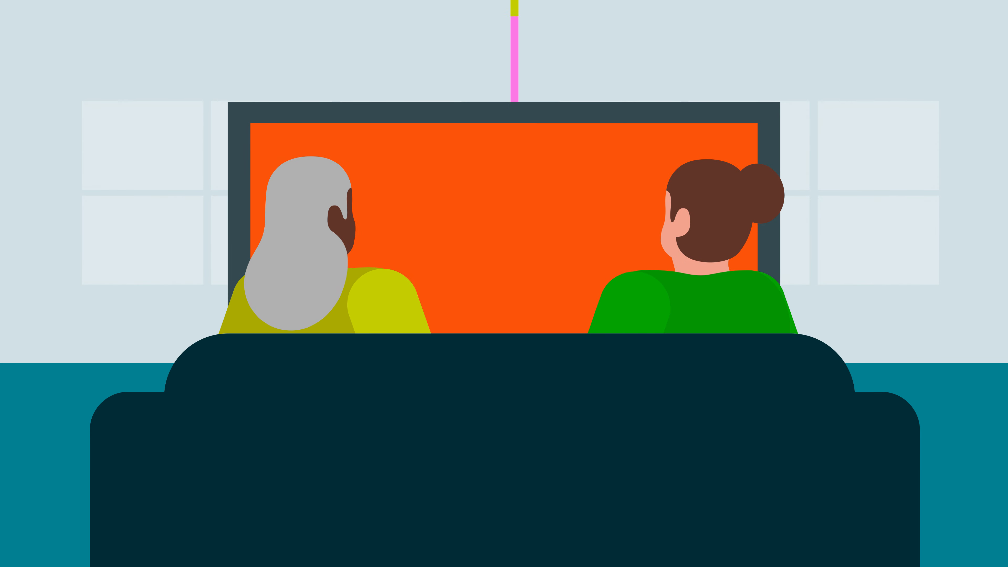
pyautogui.write('8 megabyt')
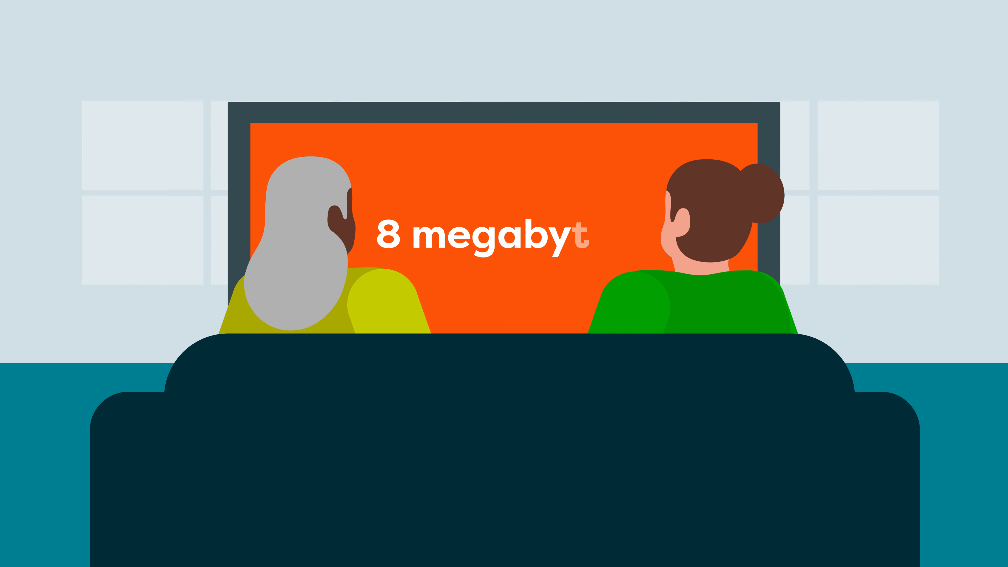